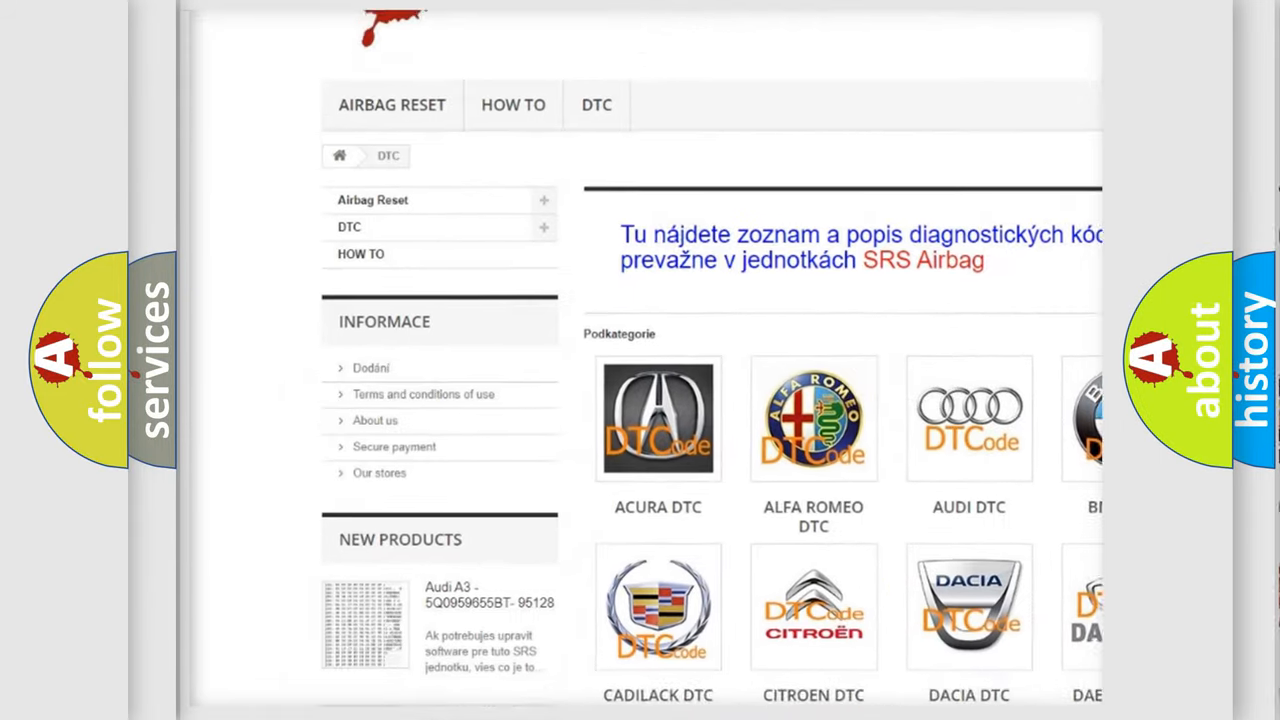
scroll("down", 3)
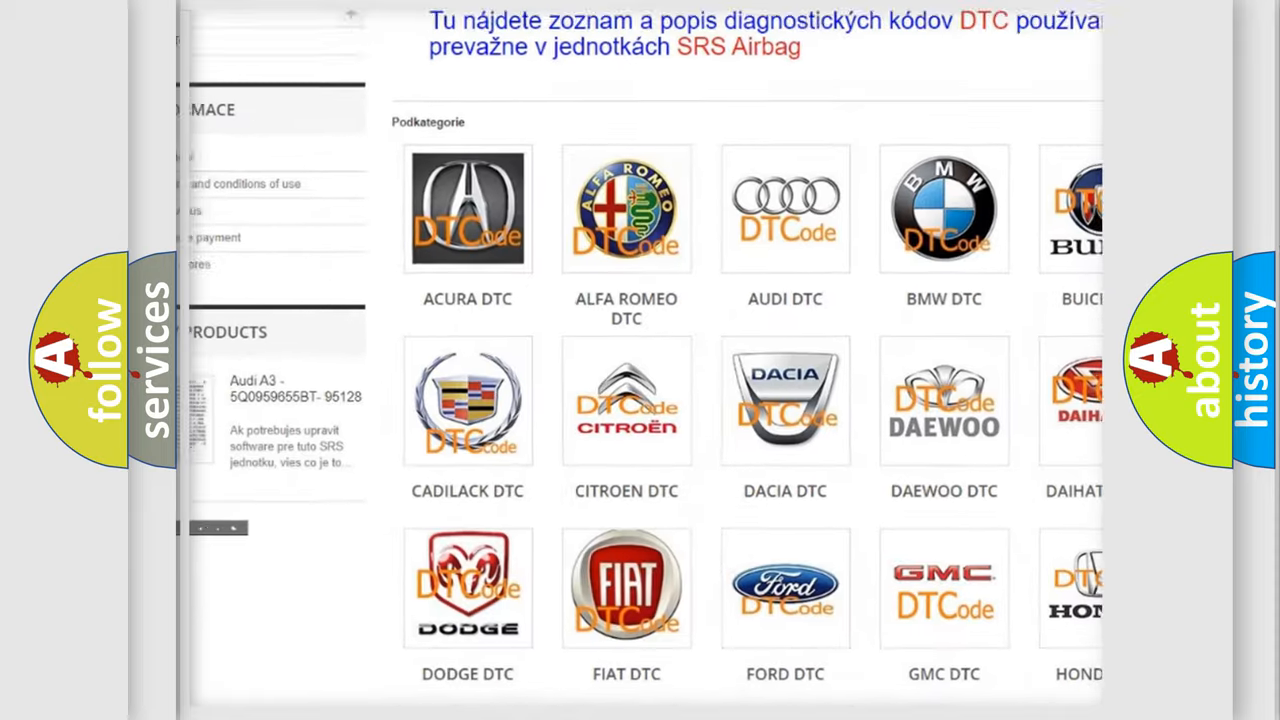
scroll("down", 3)
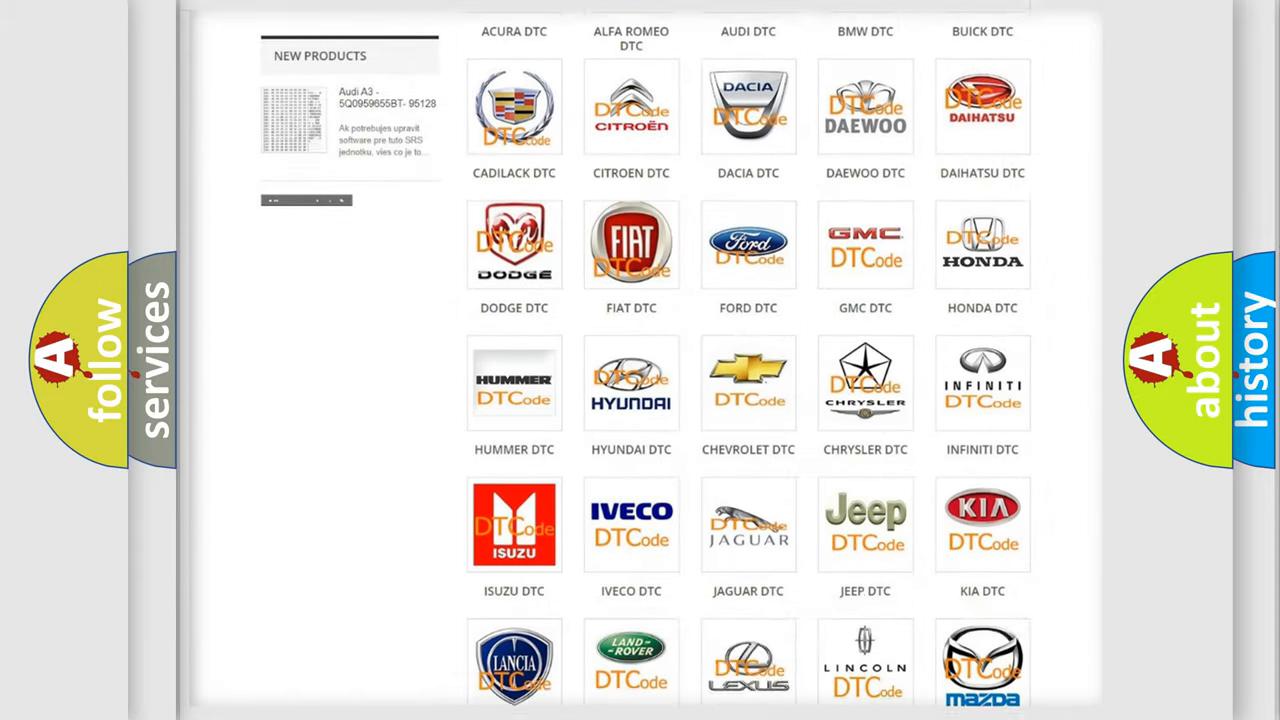
scroll("down", 3)
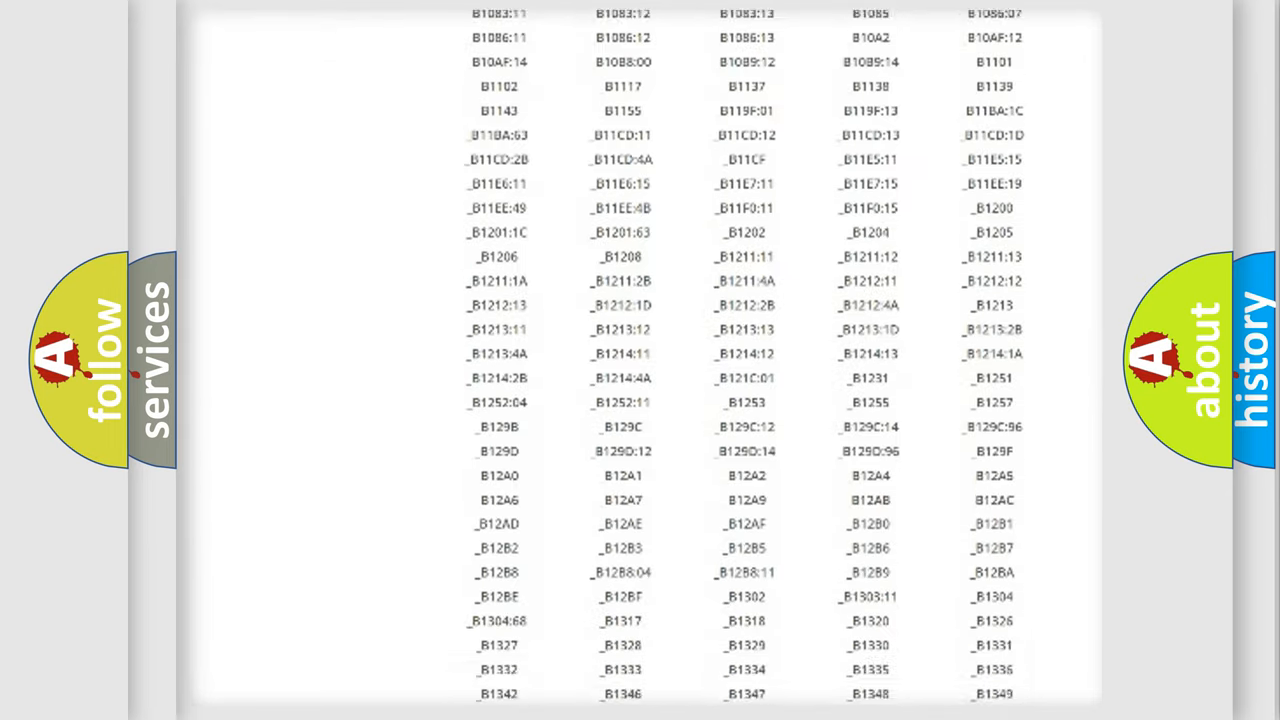
scroll("down", 3)
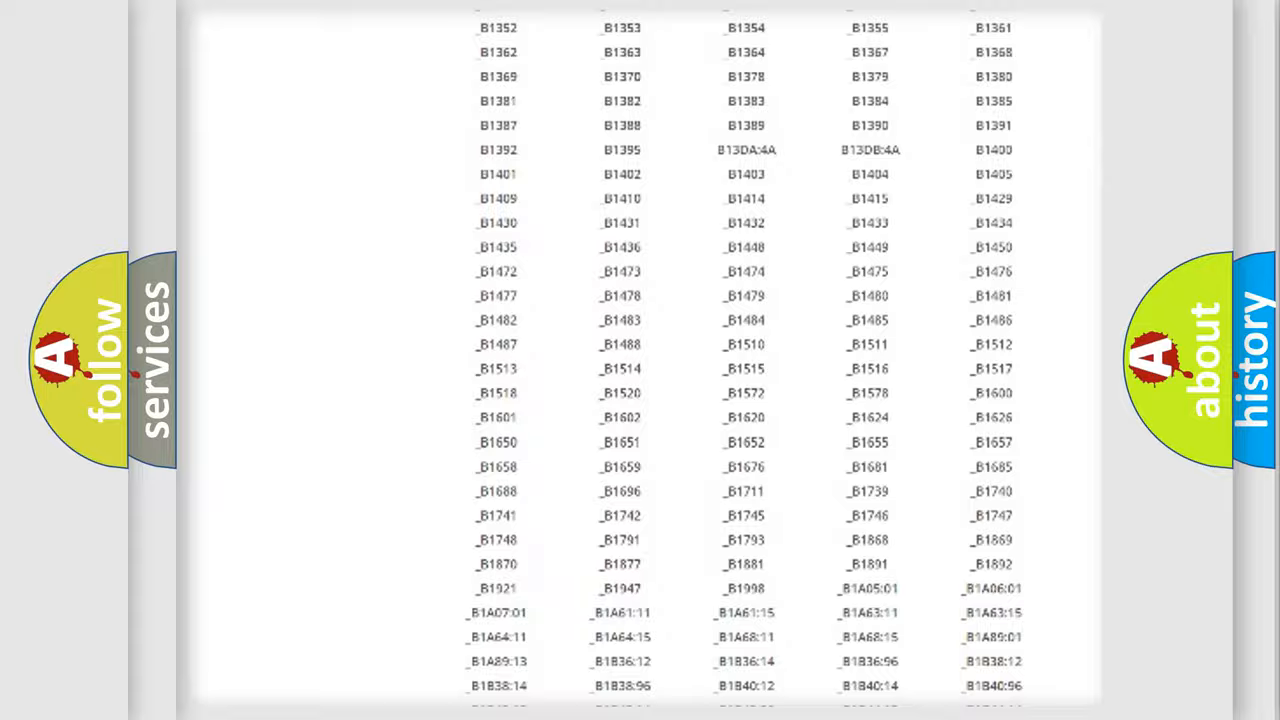